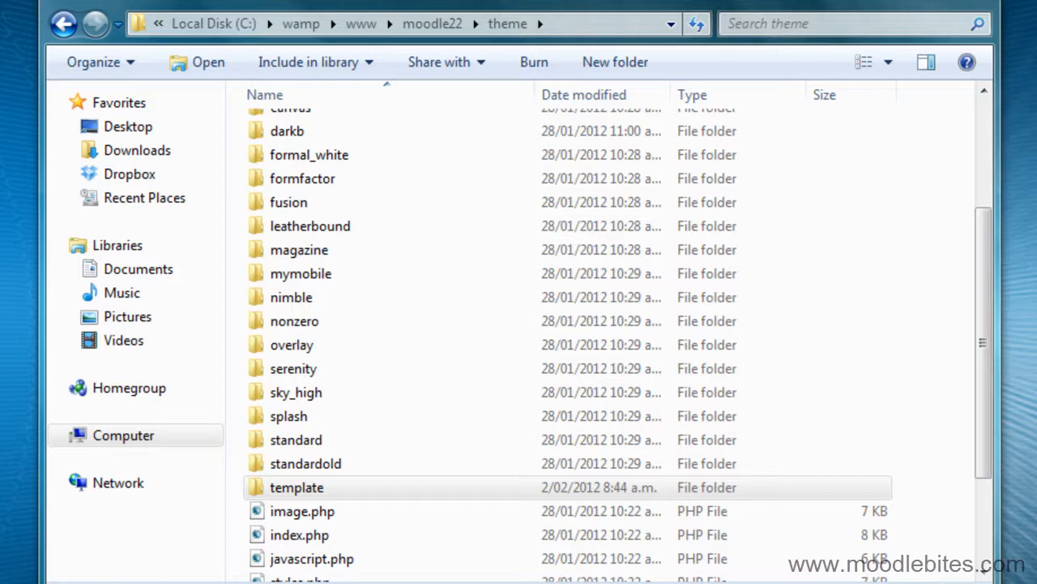
Copy the template theme folder and rename the pasted duplicate to awesome_theme
click(296, 486)
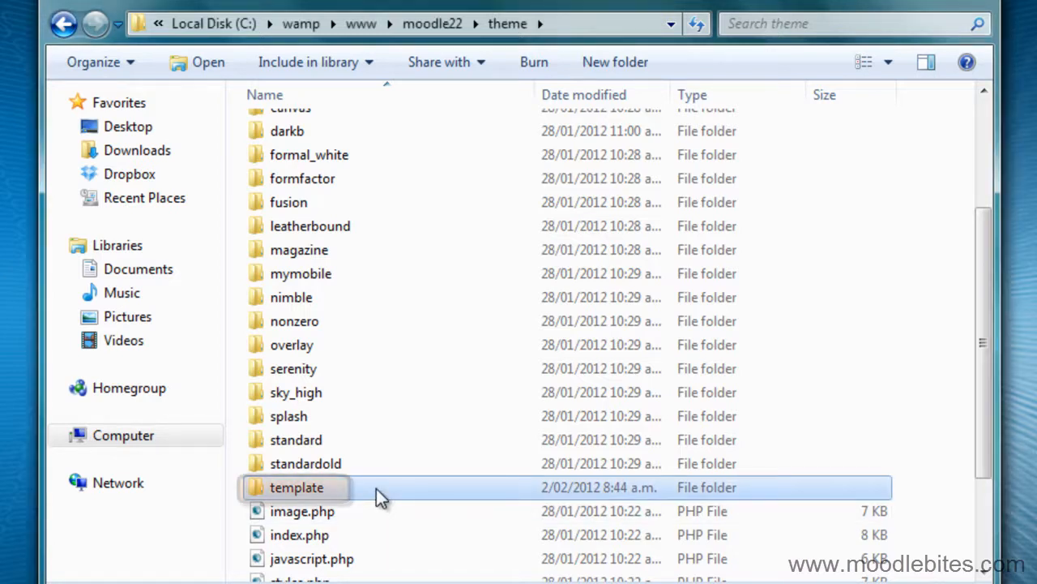
right_click(295, 487)
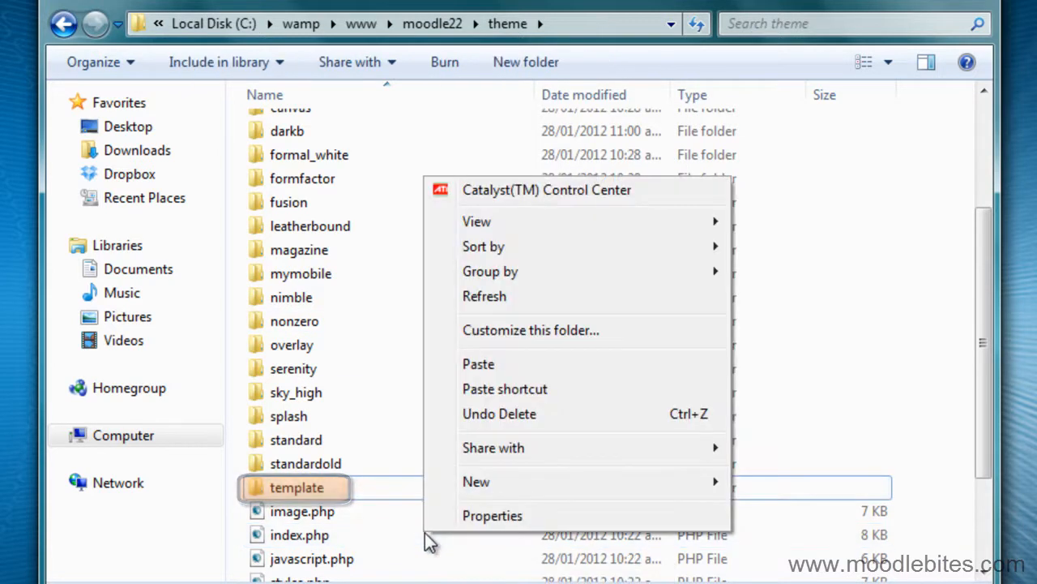
click(478, 363)
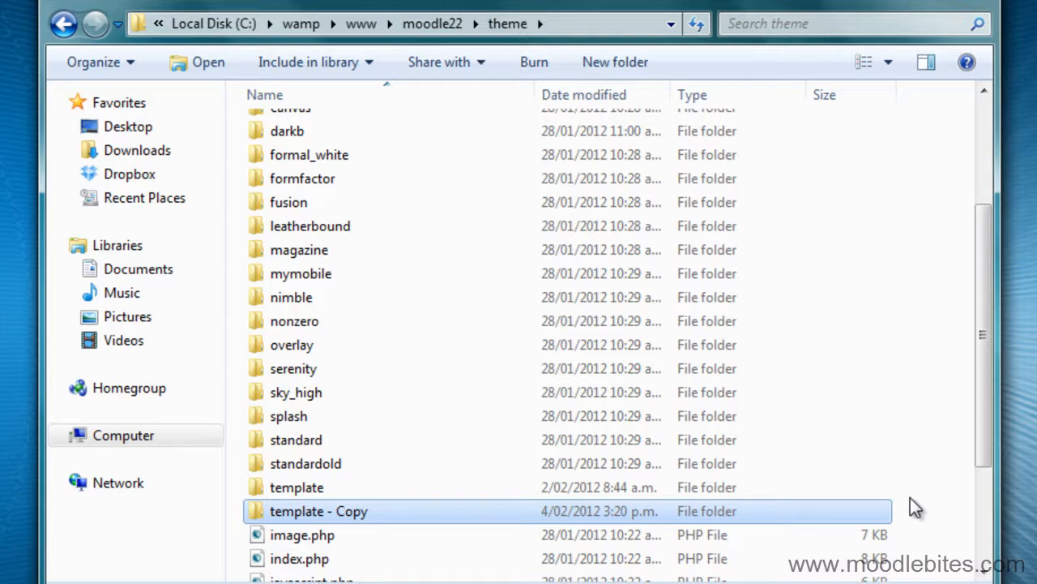
mouse_move(389, 543)
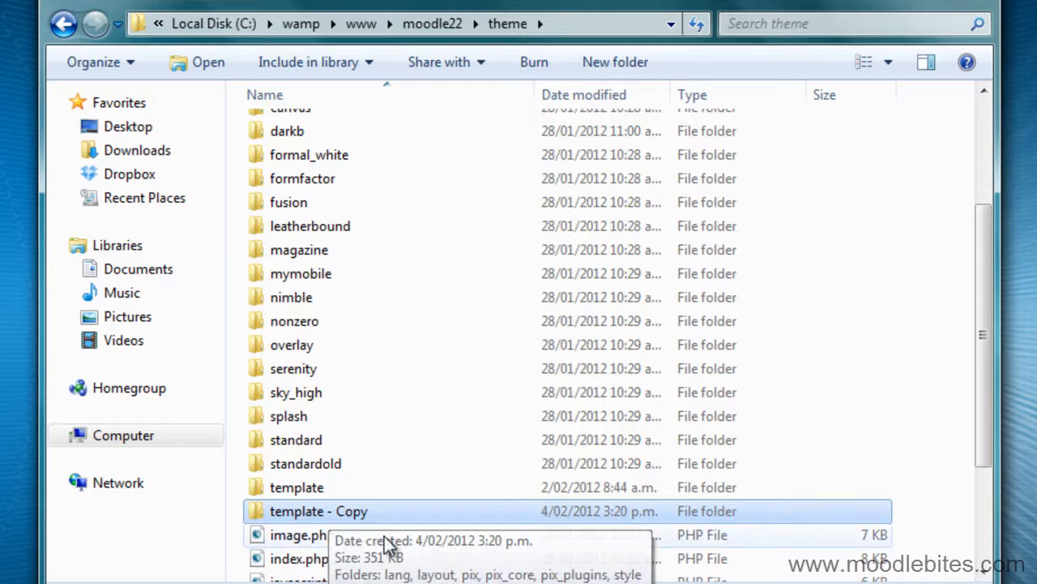
mouse_move(421, 564)
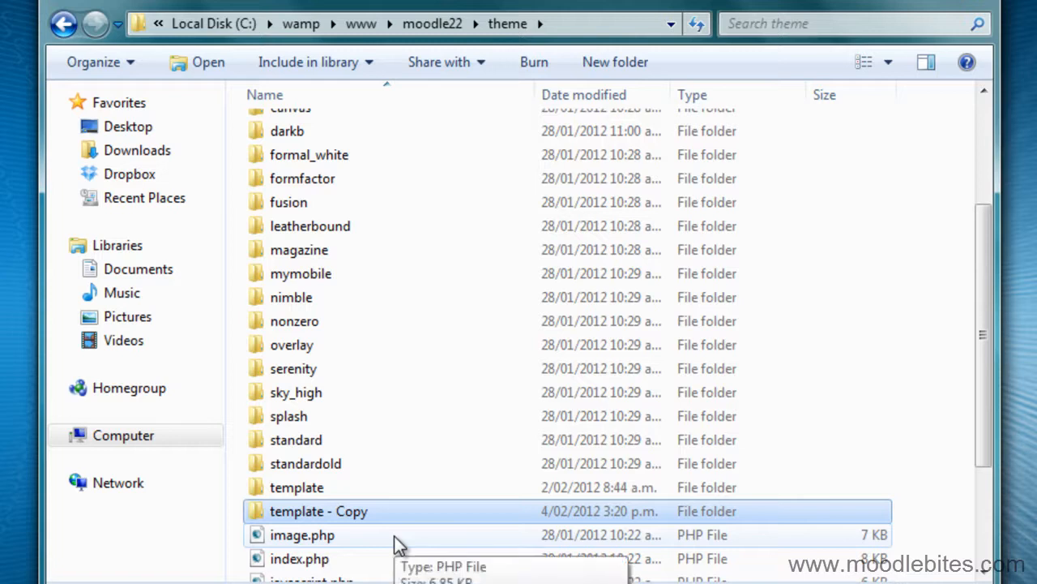
text(awesome_theme)
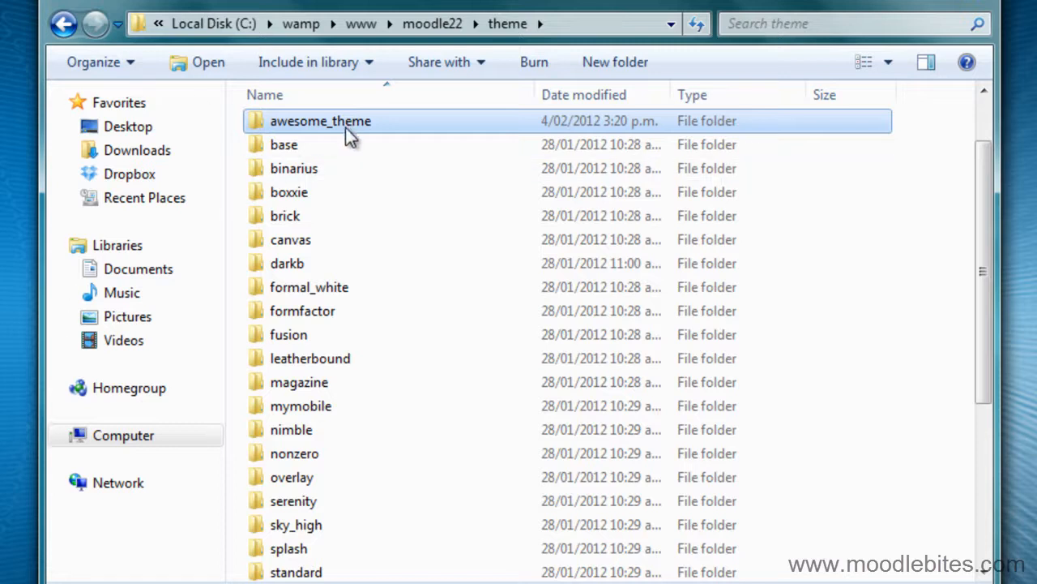
In config.php set $THEME->name to awesome_theme instead of template and save
double_click(320, 120)
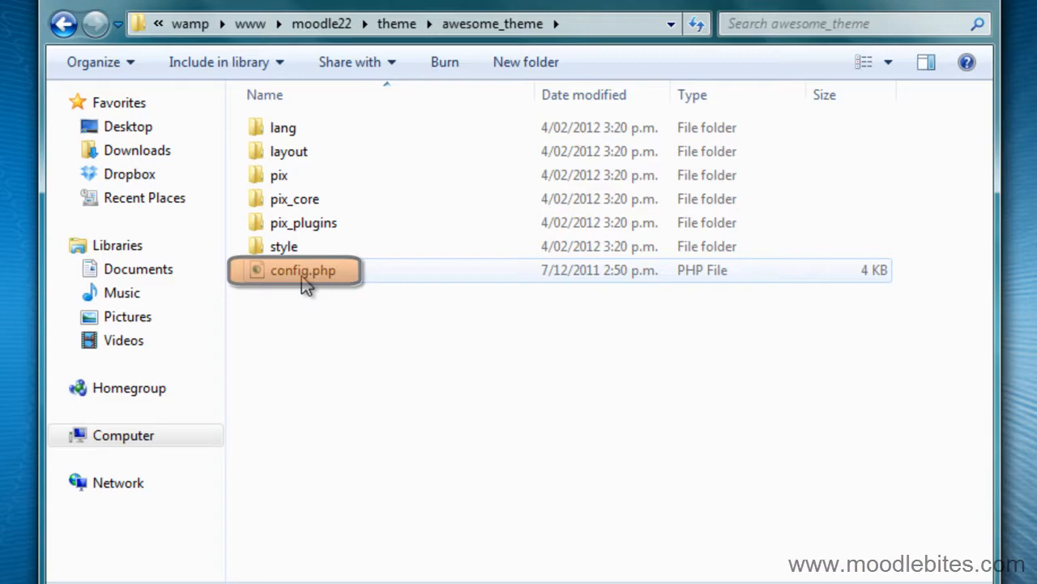
double_click(303, 269)
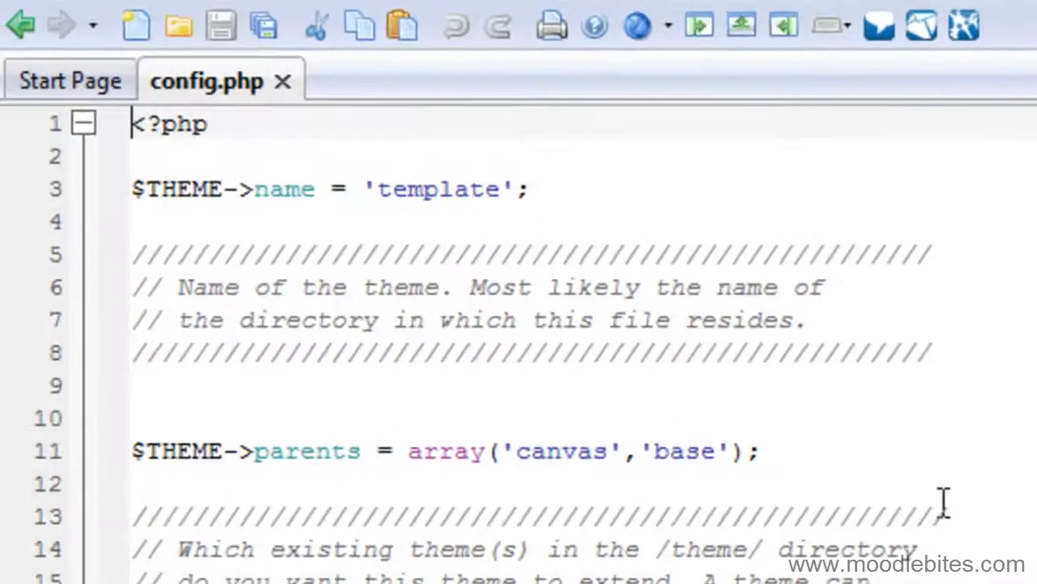
mouse_move(599, 214)
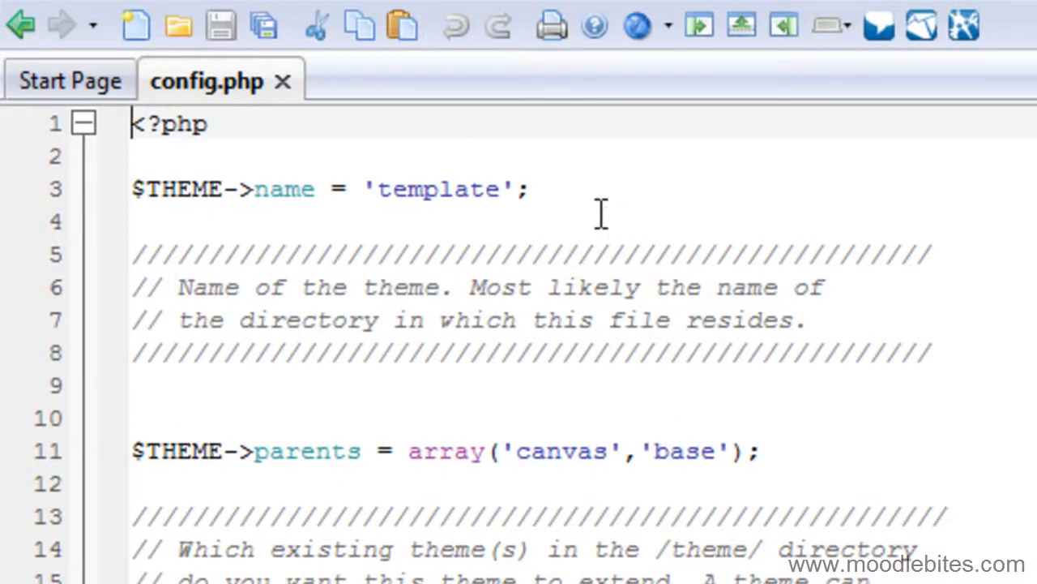
click(528, 188)
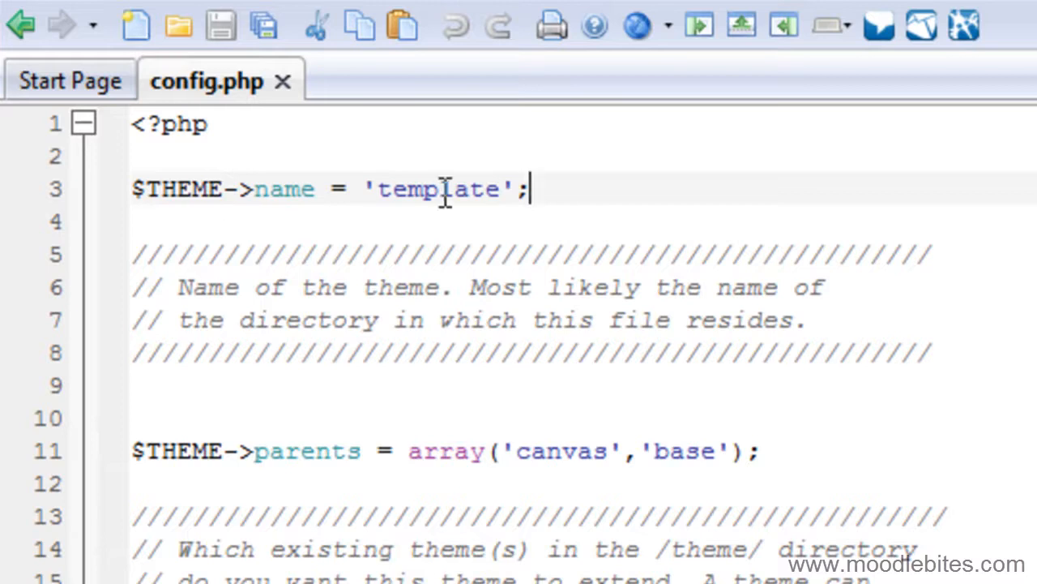
text(awesome_theme)
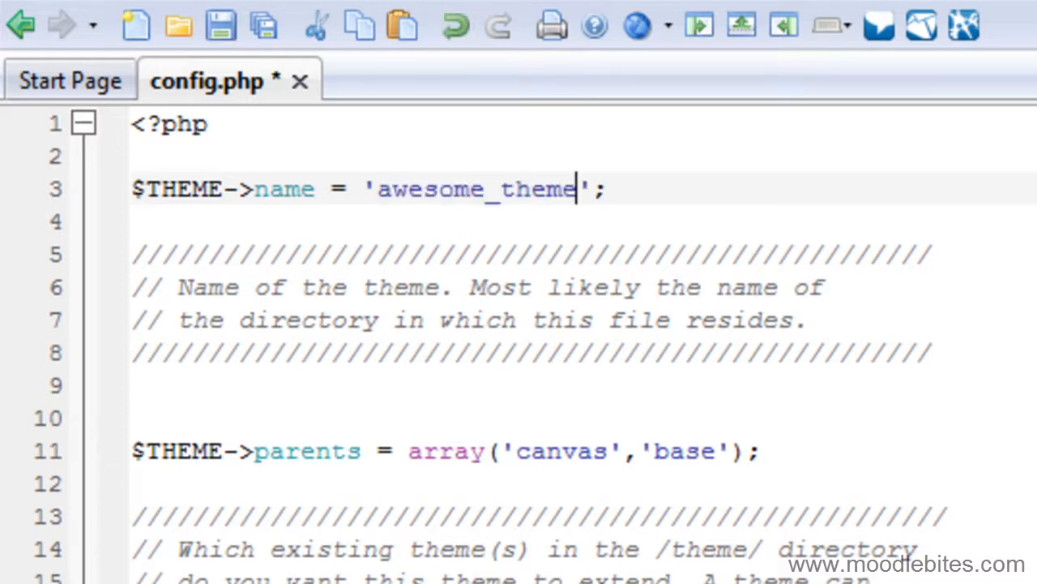
click(221, 26)
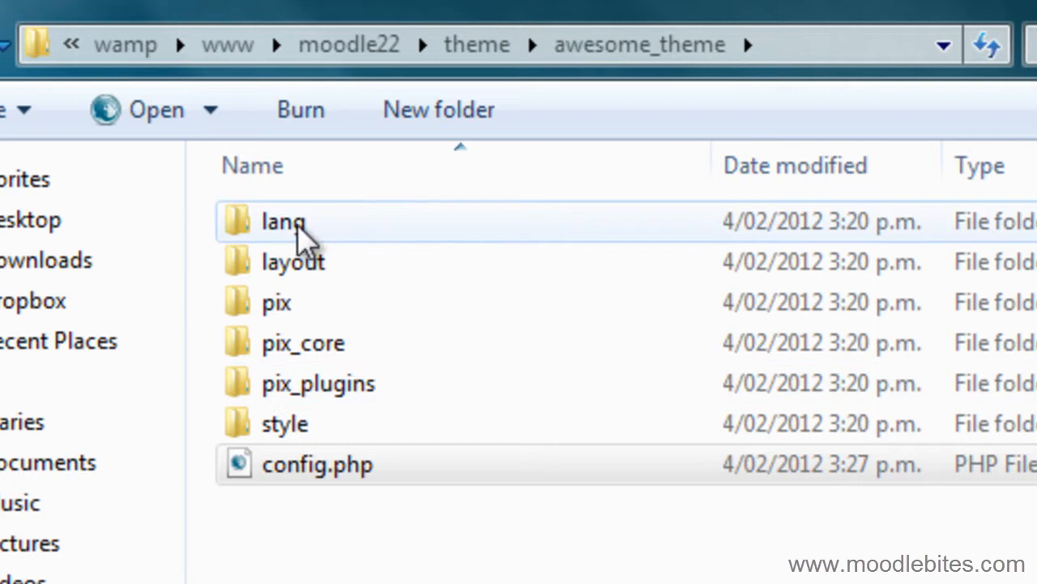
Under lang\en, rename theme_template.php to theme_awesome_theme.php
double_click(282, 220)
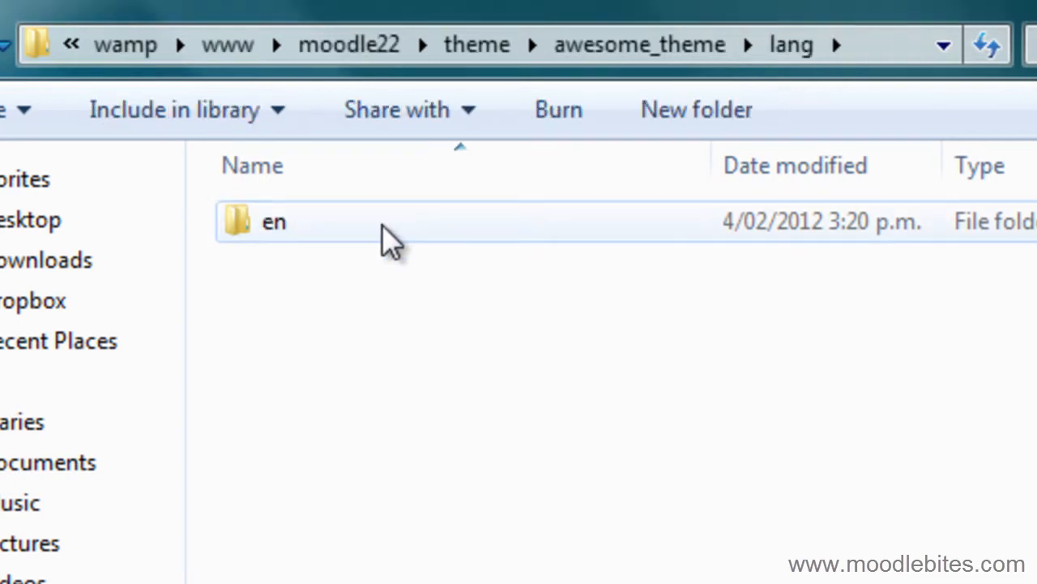
double_click(272, 220)
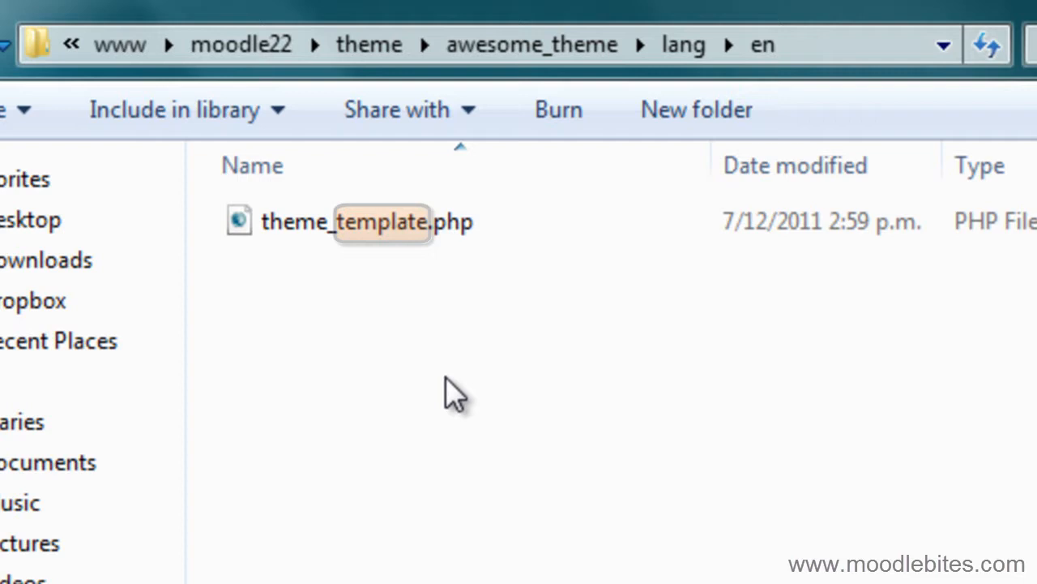
double_click(381, 220)
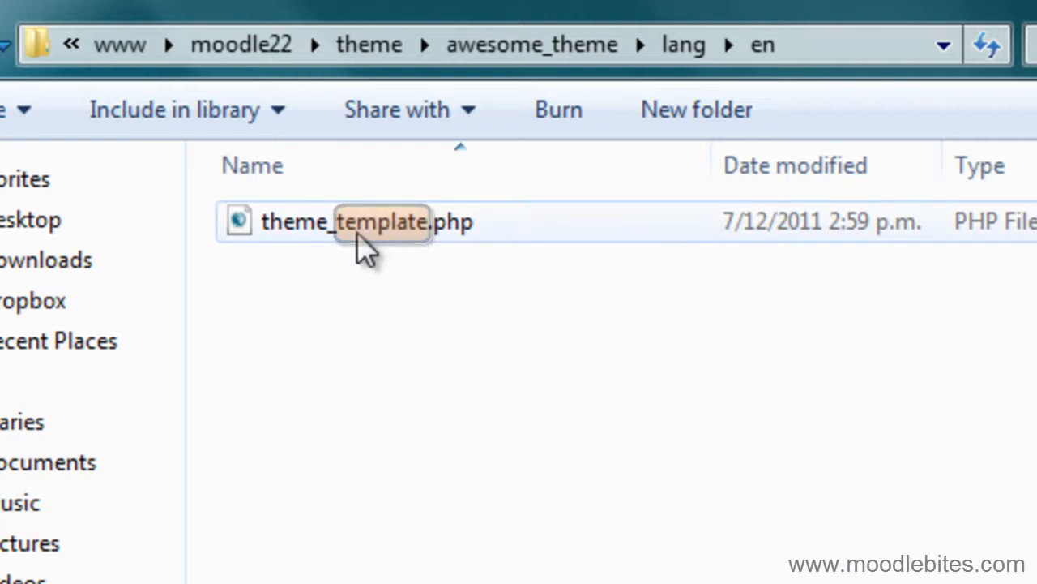
click(381, 221)
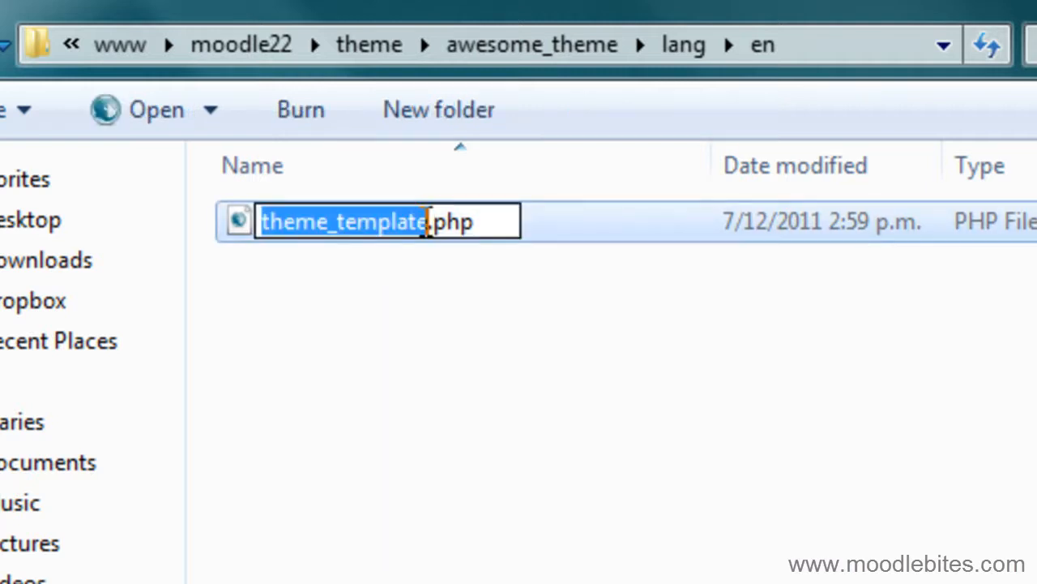
text(theme_t)
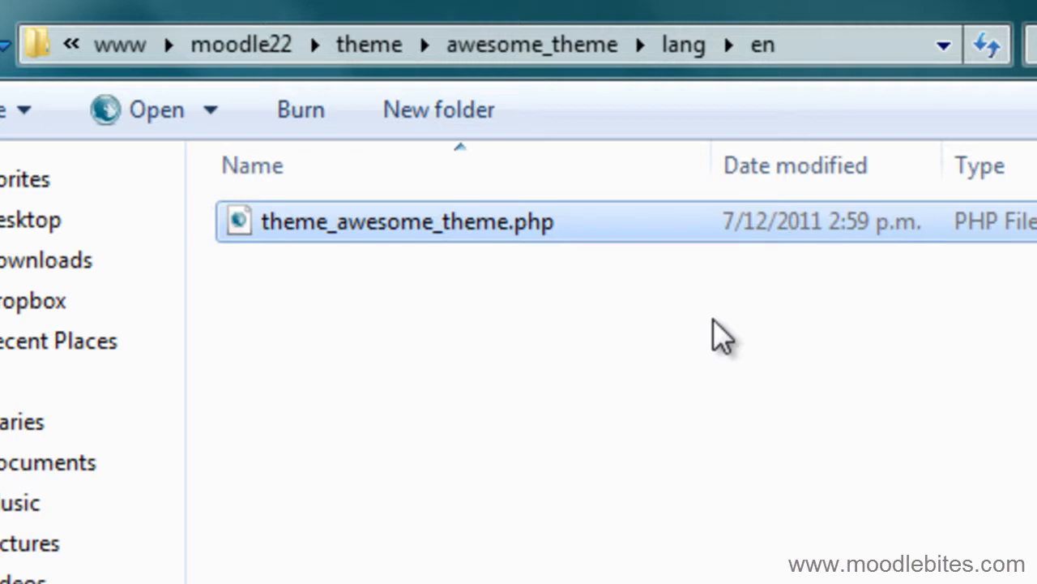
mouse_move(415, 267)
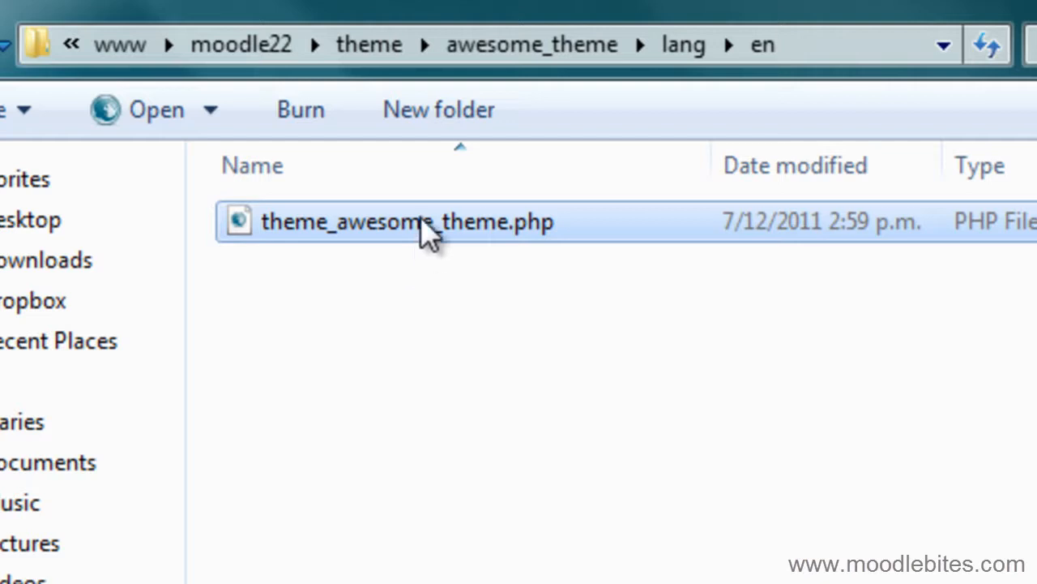
In theme_awesome_theme.php change the pluginname string from Template to Awesome Theme
double_click(407, 221)
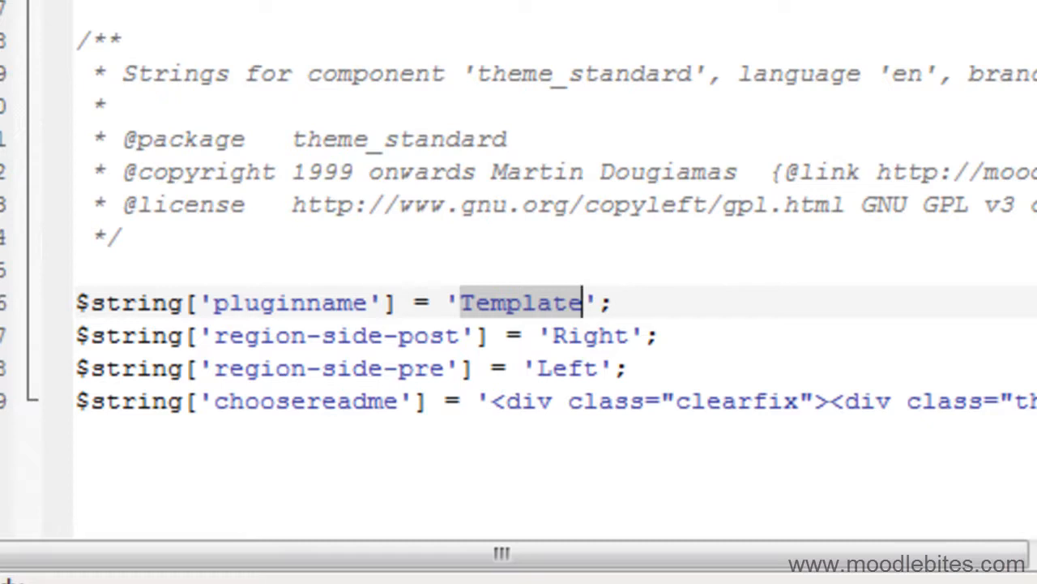
text(Awesome Theme)
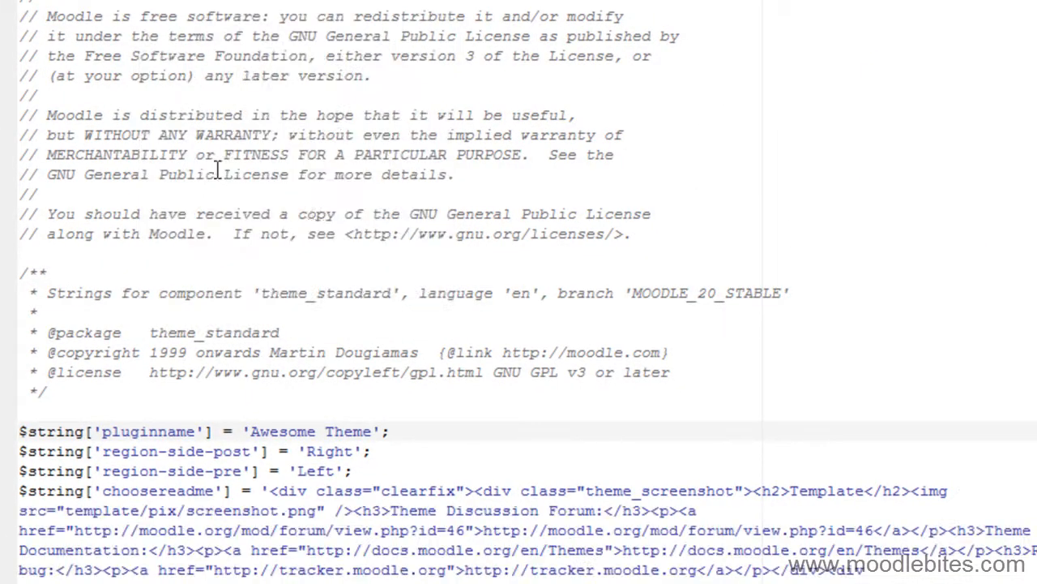
scroll(down, 3)
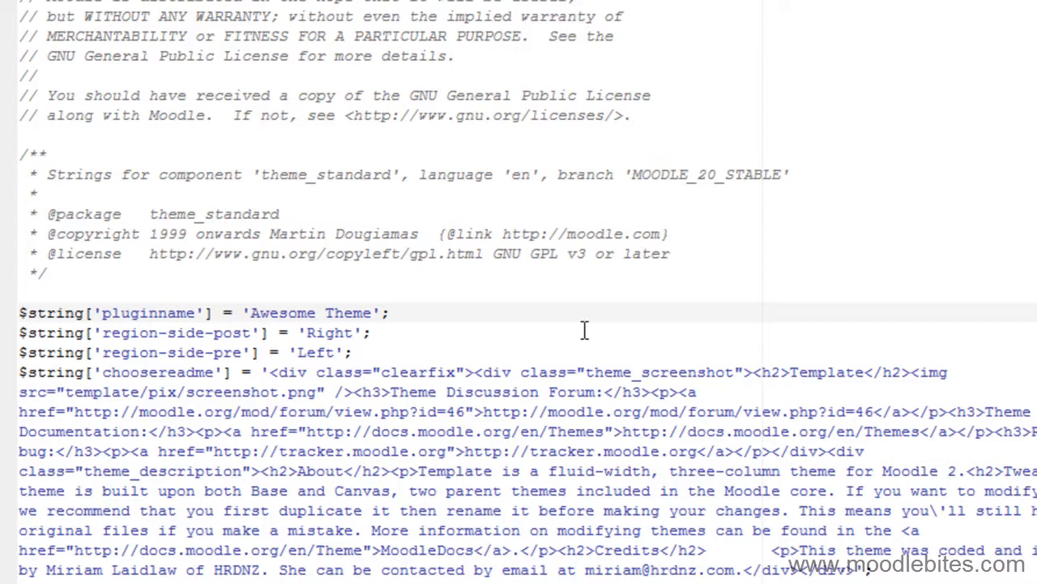
click(369, 313)
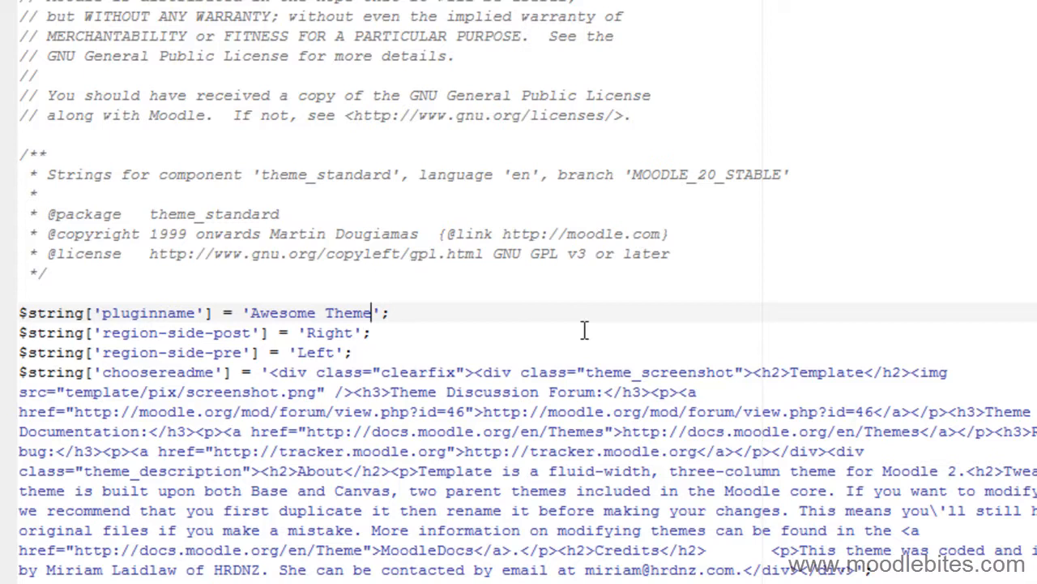
mouse_move(839, 373)
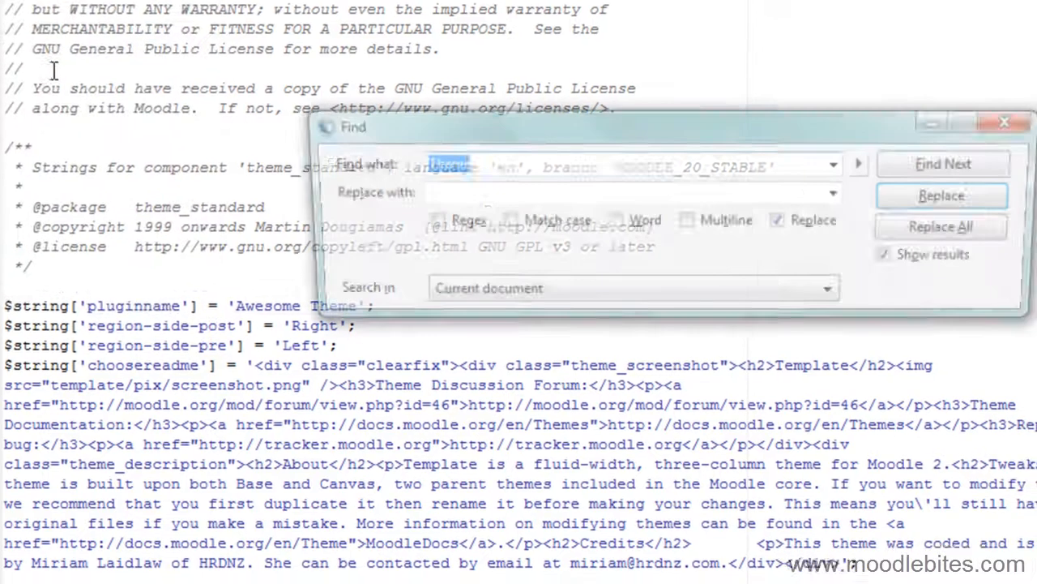
Find 'Template' in the readme string, replace it with 'Awesome Theme' and save the file
text(Template)
click(633, 193)
text(Awesome Theme)
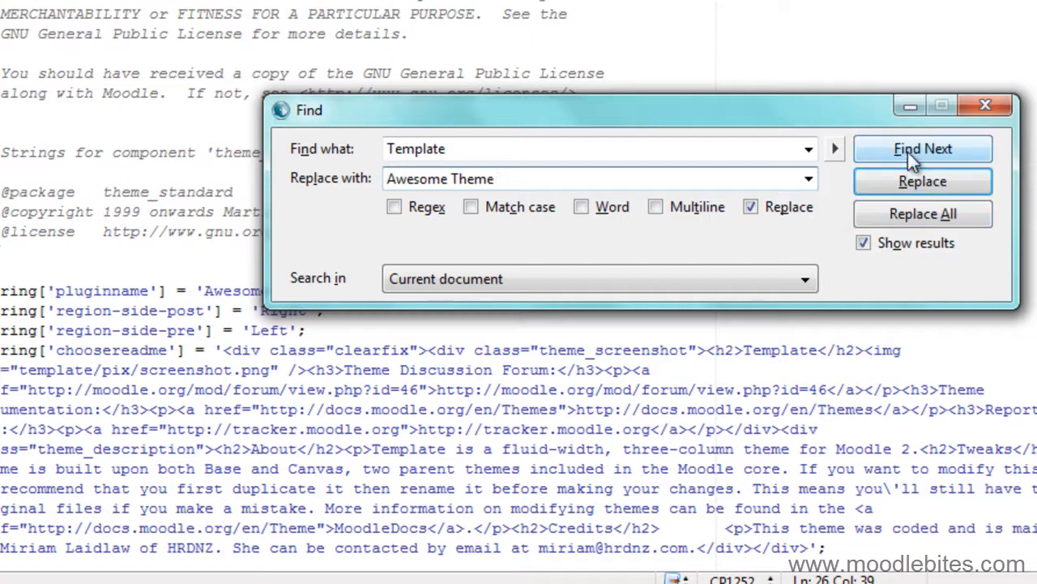
click(922, 182)
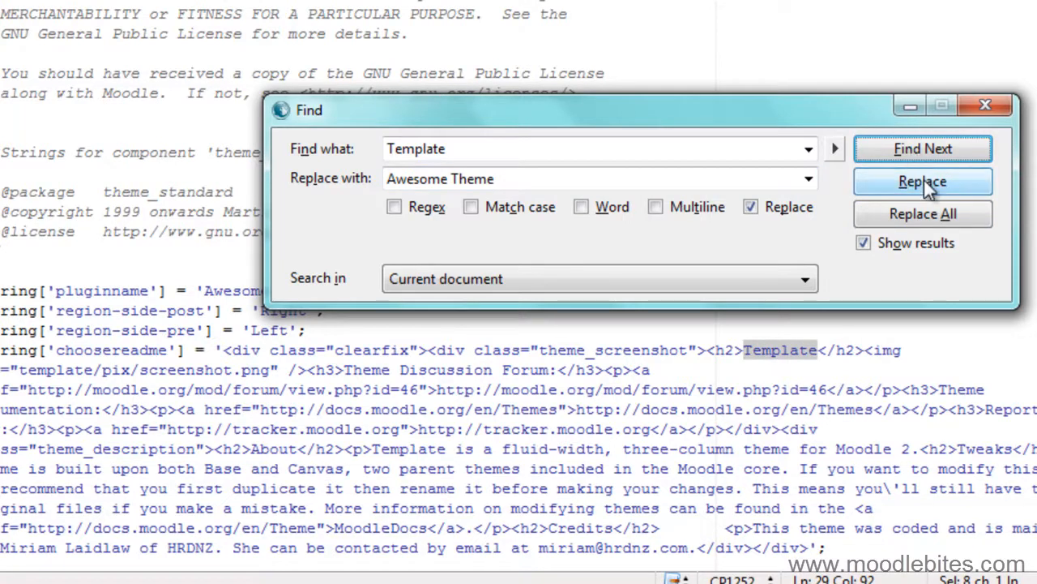
click(922, 182)
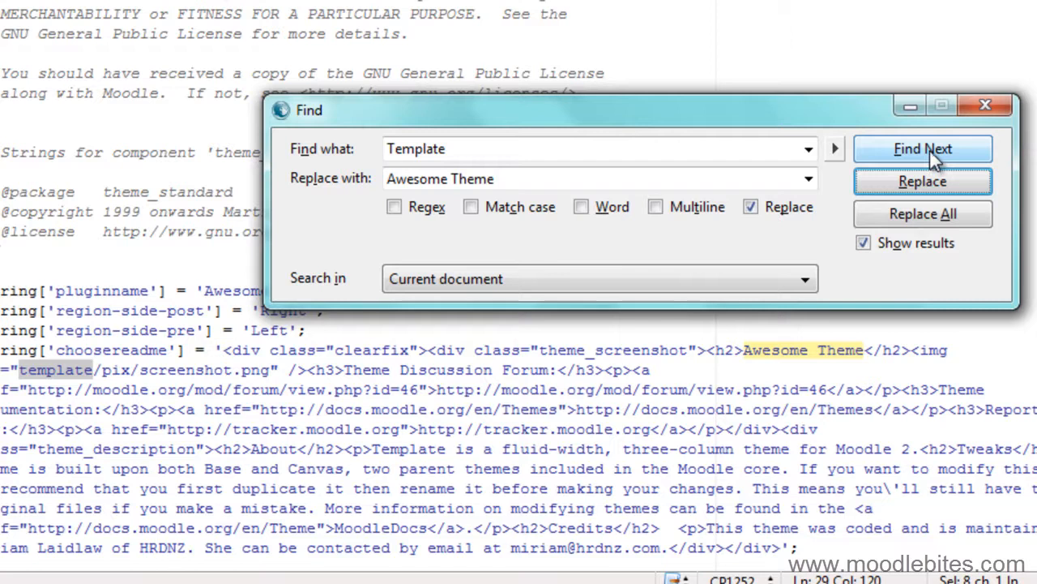
click(922, 181)
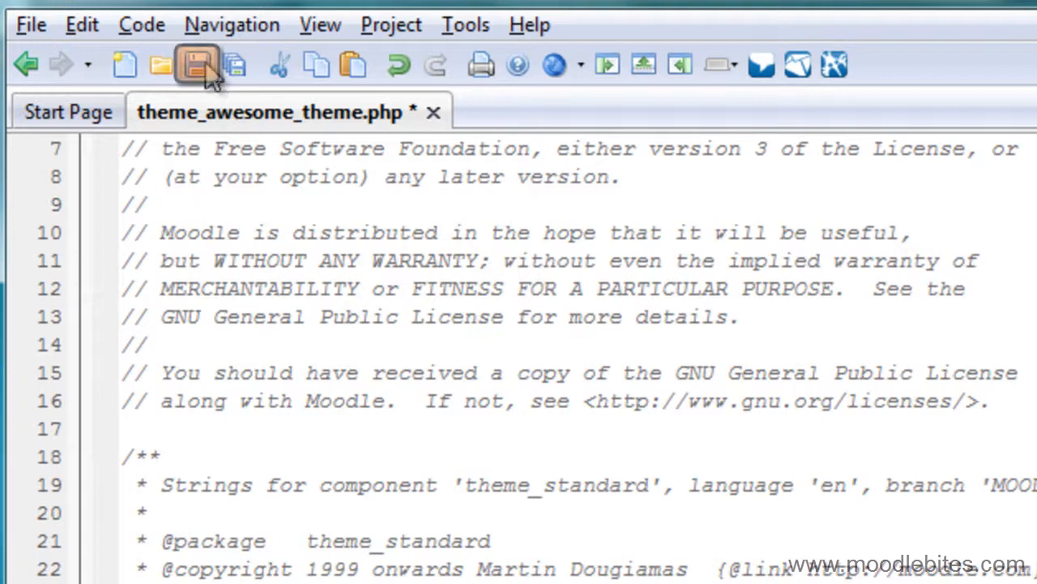
click(196, 65)
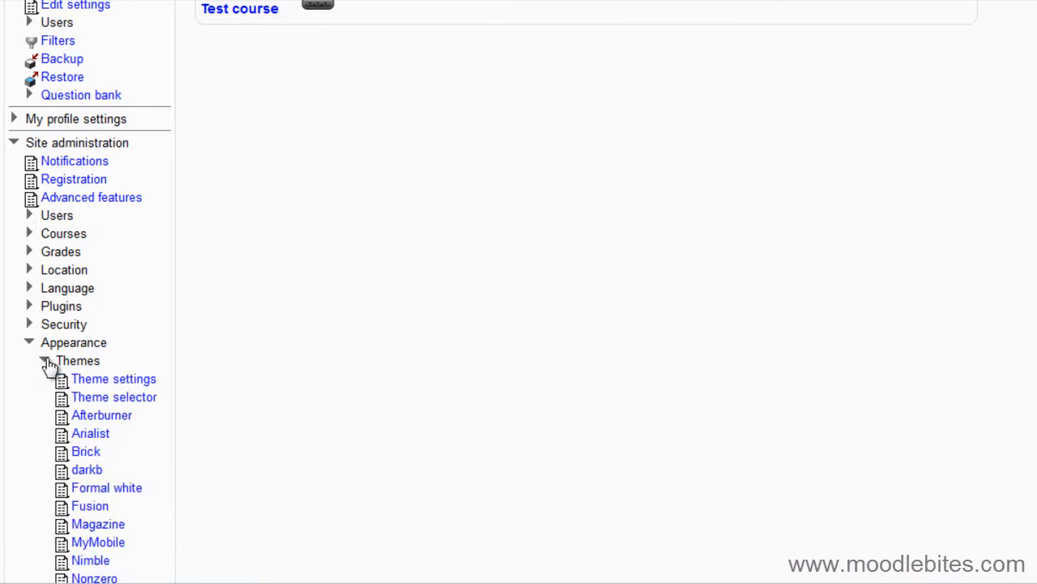
mouse_move(114, 398)
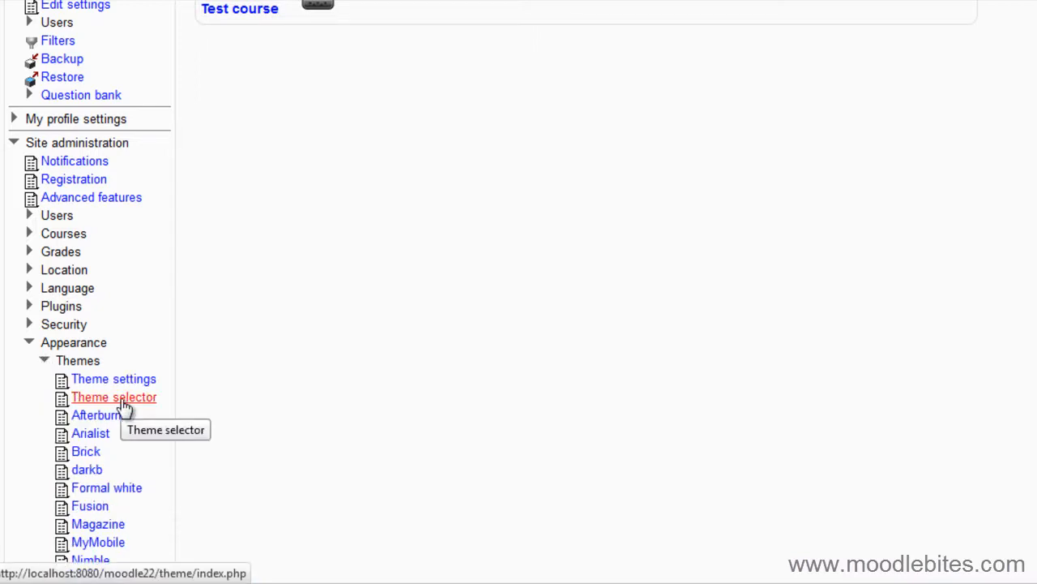
In the Theme selector, use Awesome Theme as the default device theme
click(114, 395)
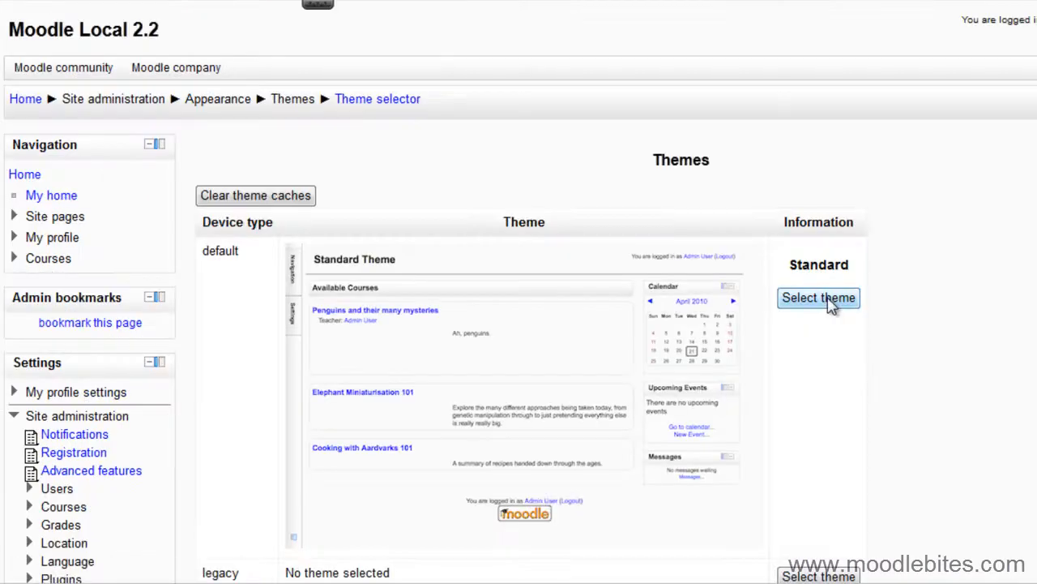
click(819, 298)
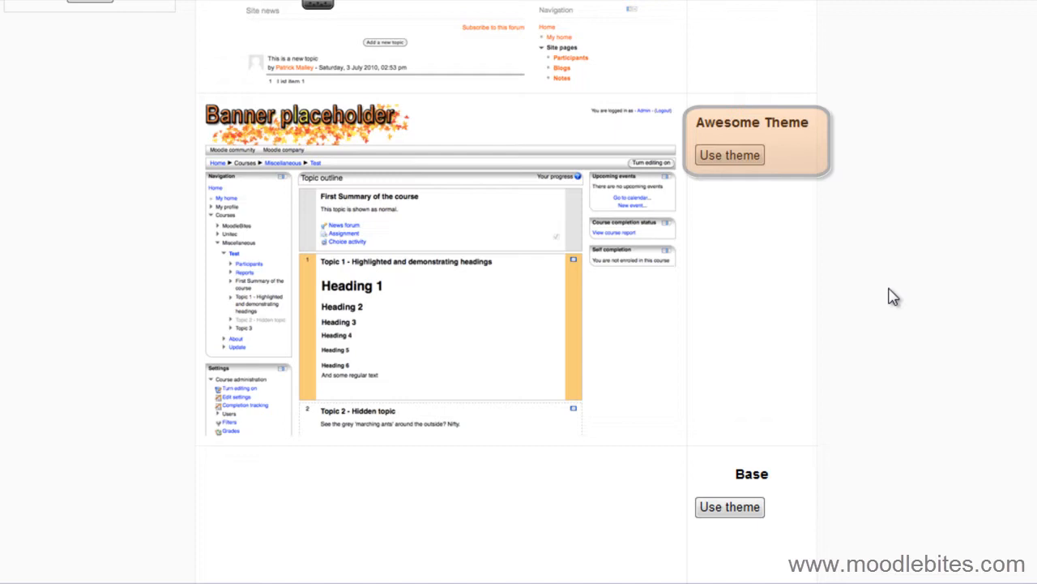
mouse_move(810, 159)
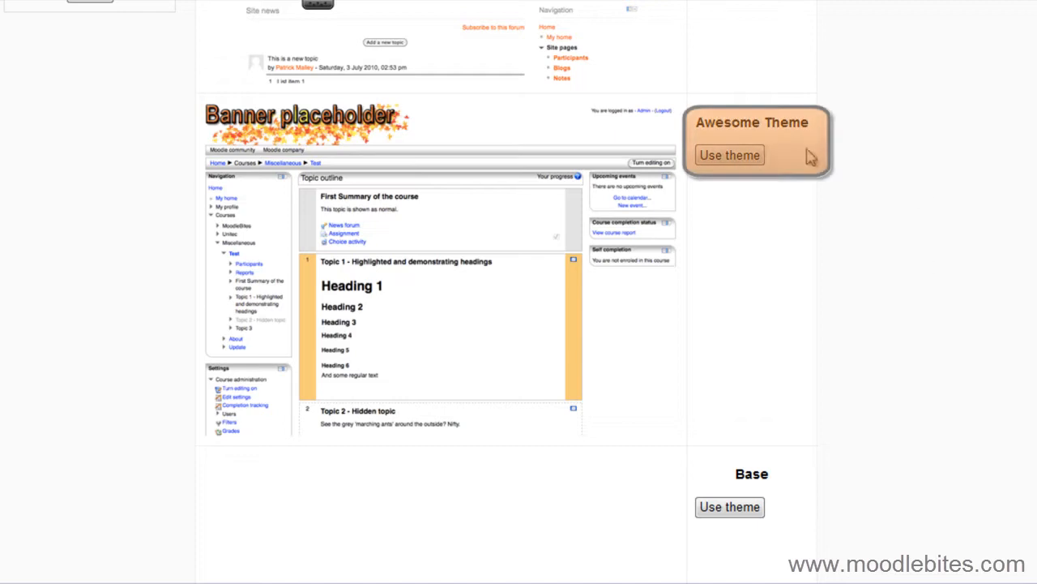
click(729, 156)
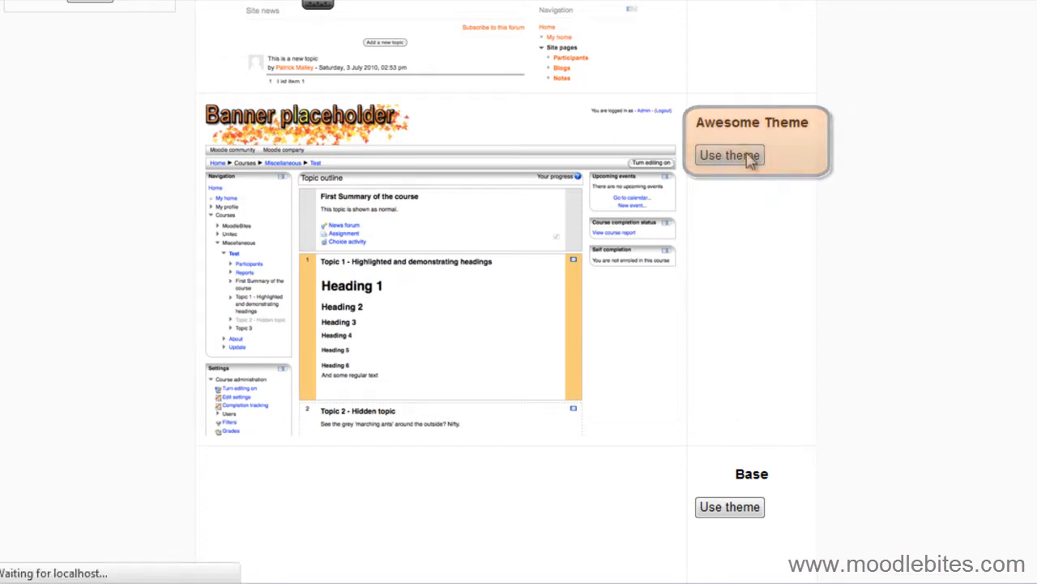
click(730, 155)
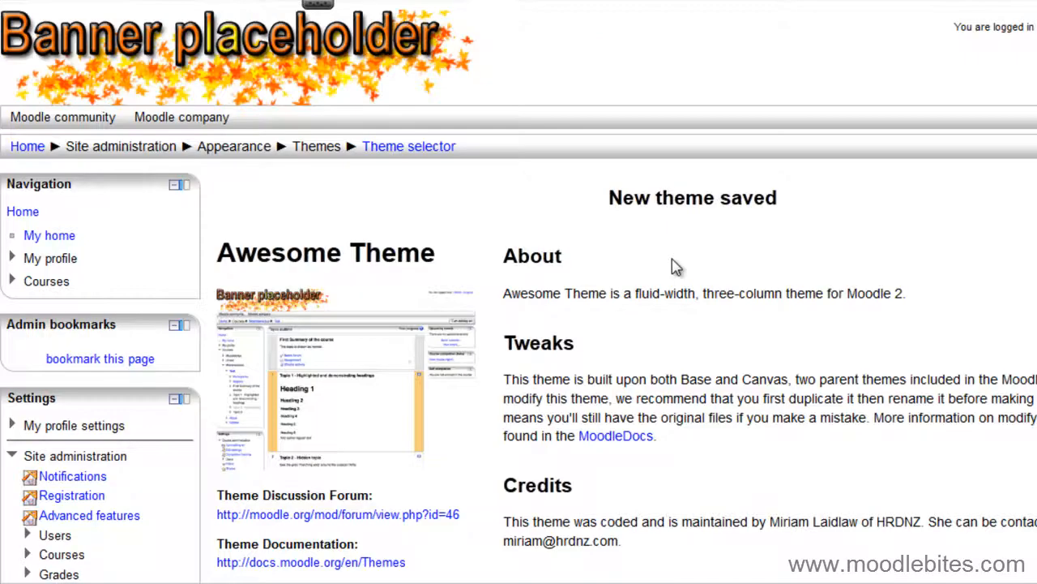